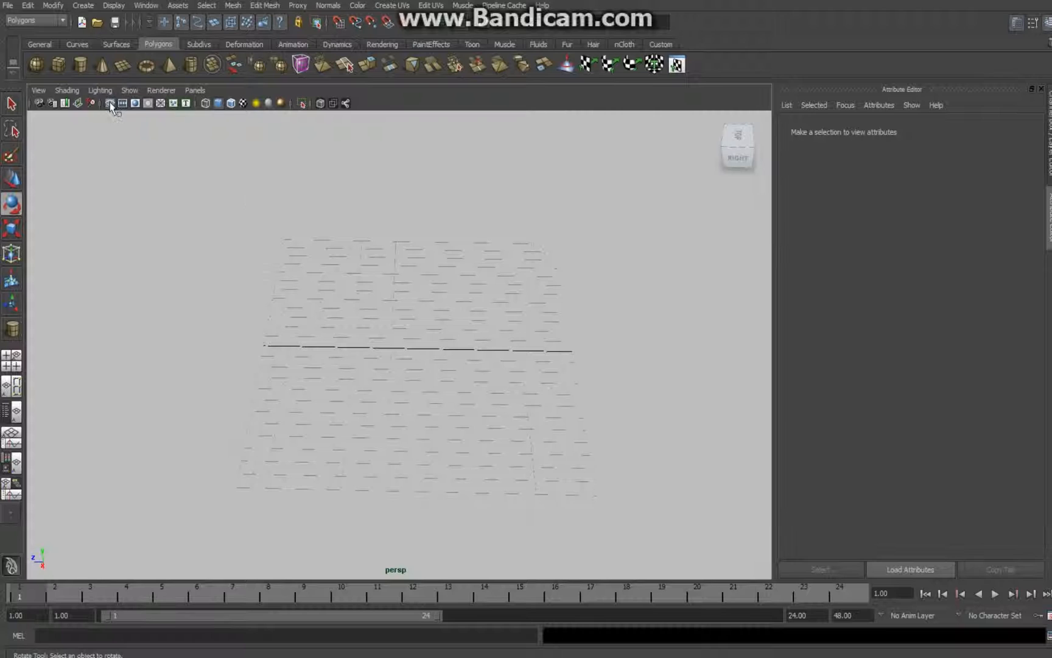
Create a polygon box by drawing its base on the grid and pulling it up to height.
left_click(299, 64)
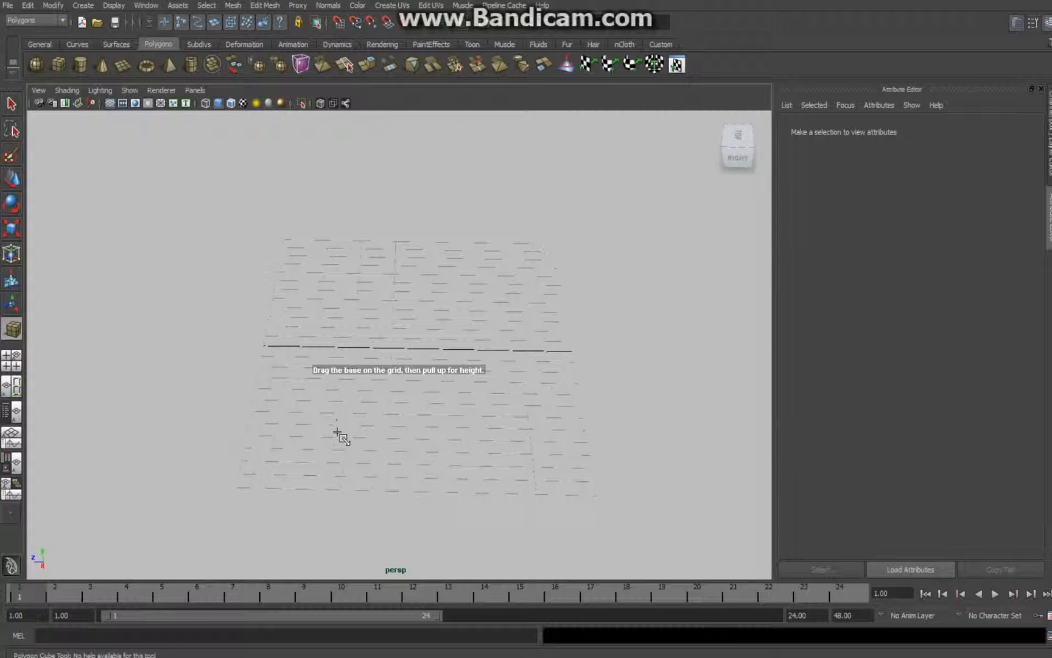
left_click_drag(339, 440, 467, 377)
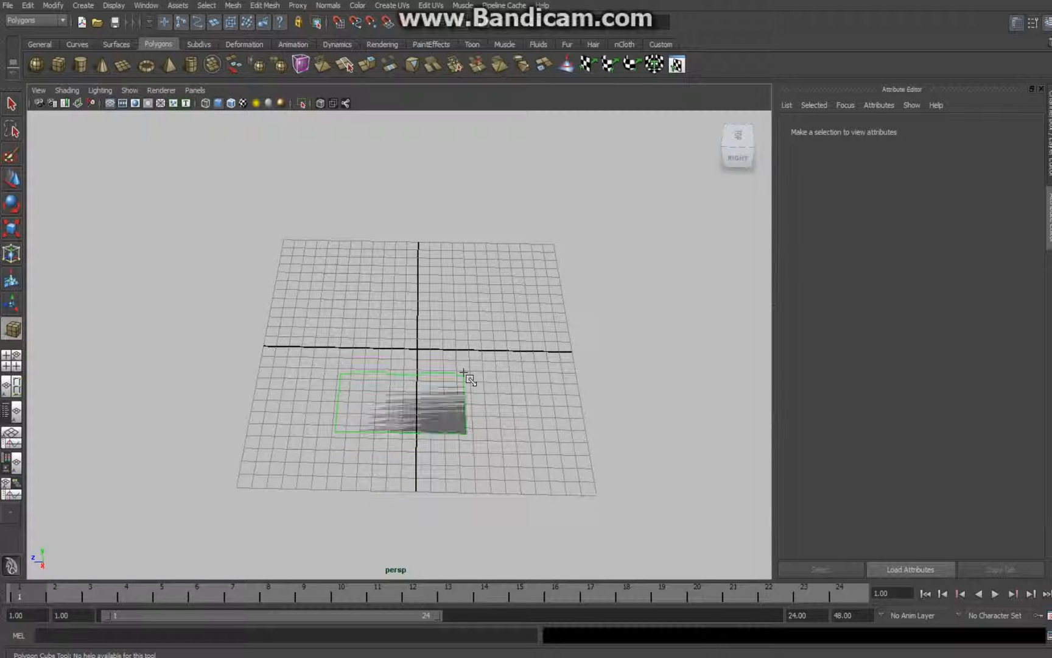
left_click_drag(468, 377, 432, 352)
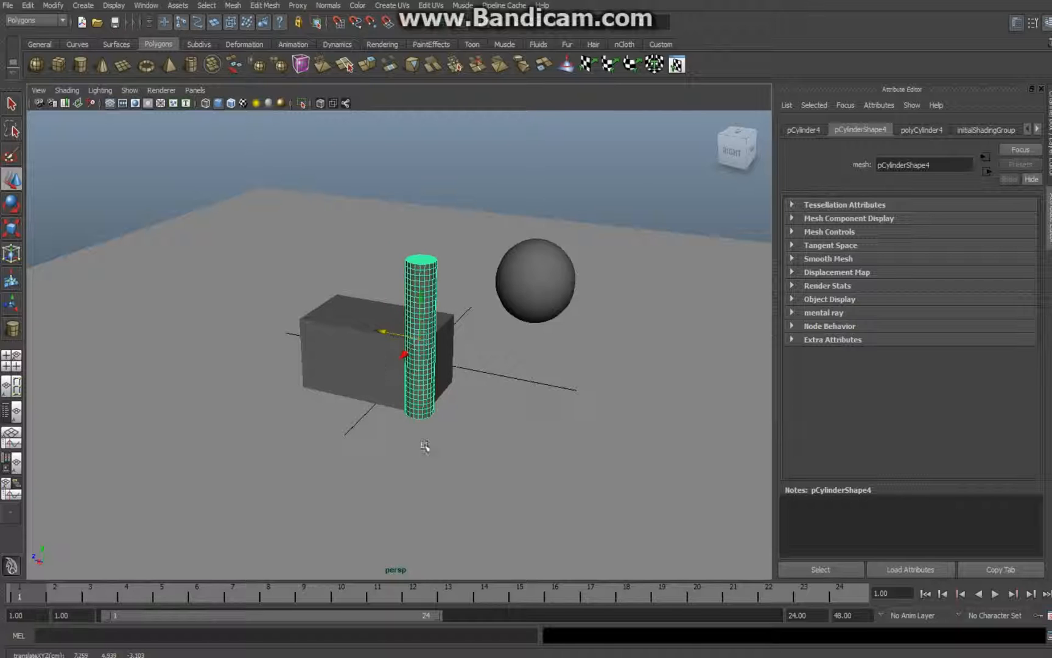
left_click_drag(429, 336, 436, 490)
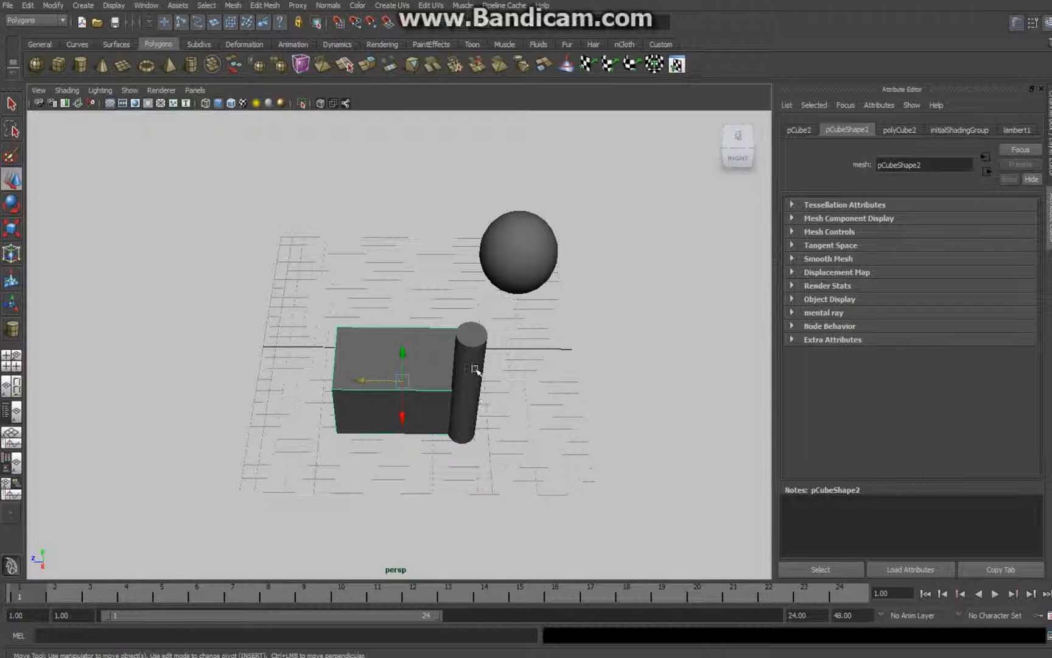
left_click(470, 382)
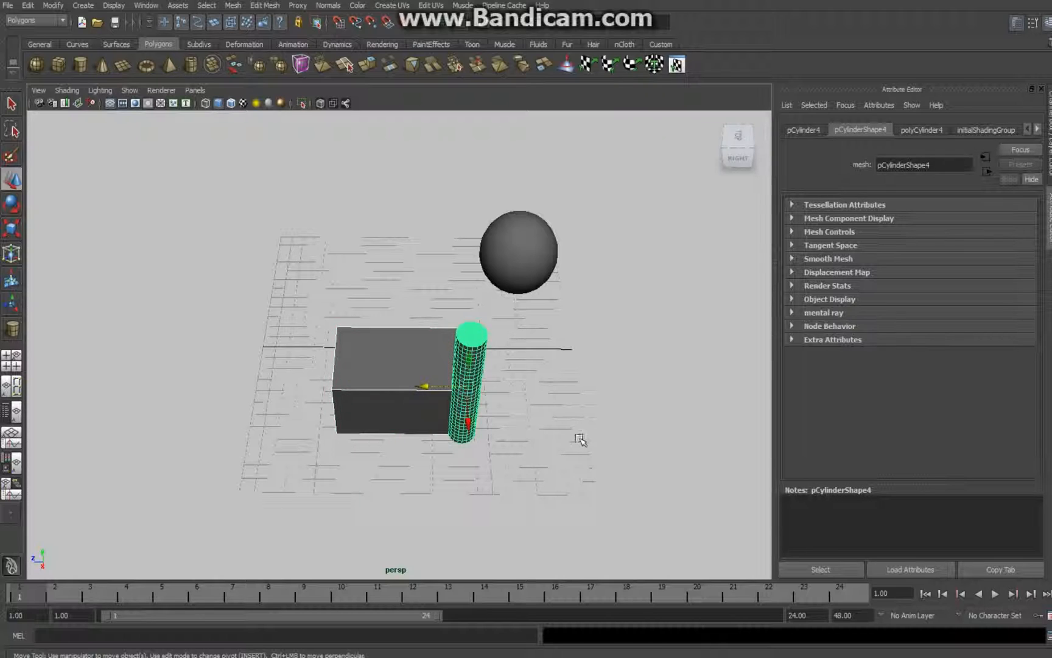
mouse_move(564, 463)
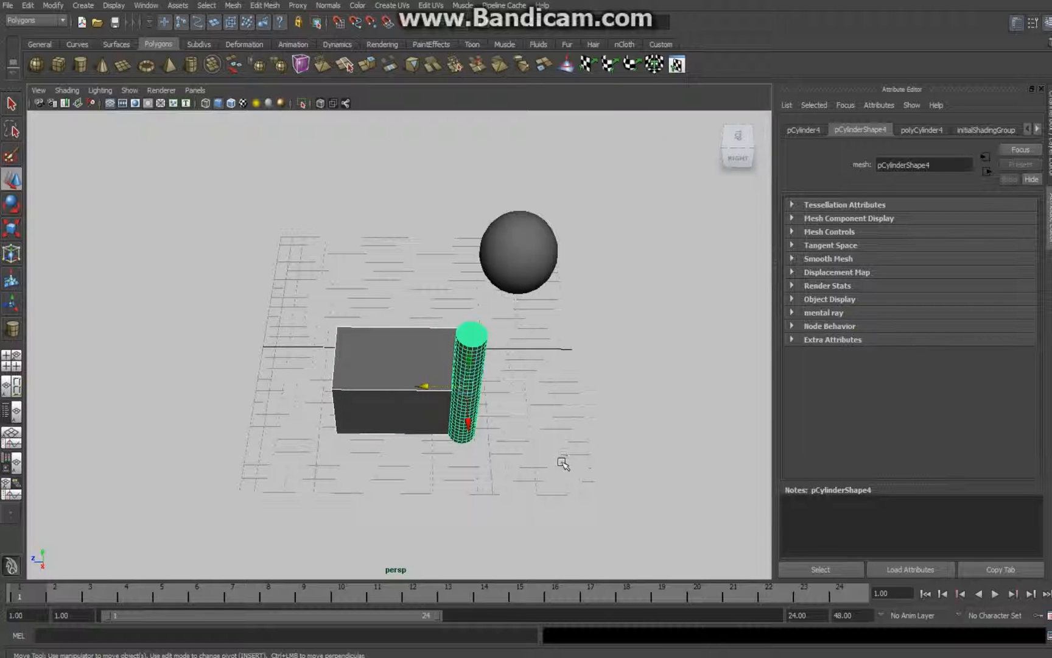
mouse_move(222, 5)
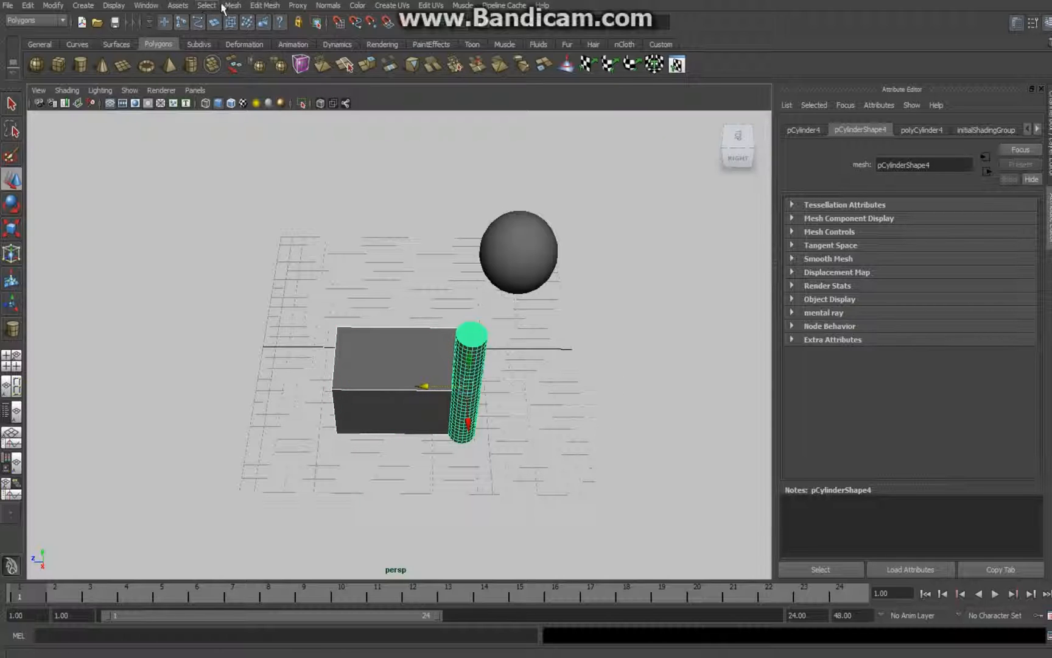
left_click(232, 5)
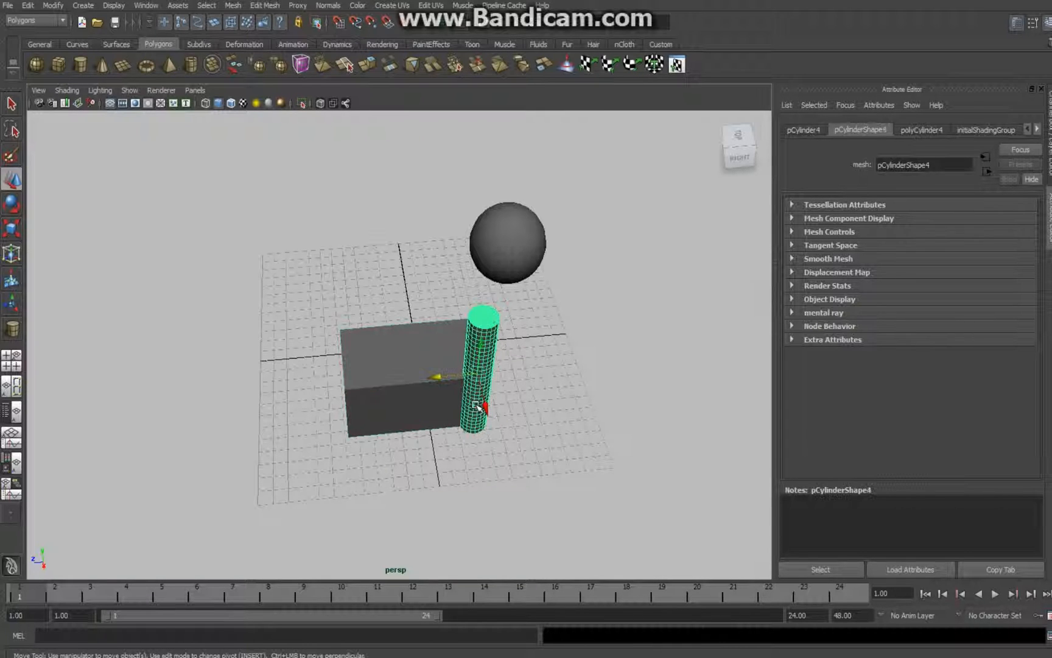
Move the cylinder into the box's left front corner and select it together with the box.
left_click_drag(476, 405, 413, 382)
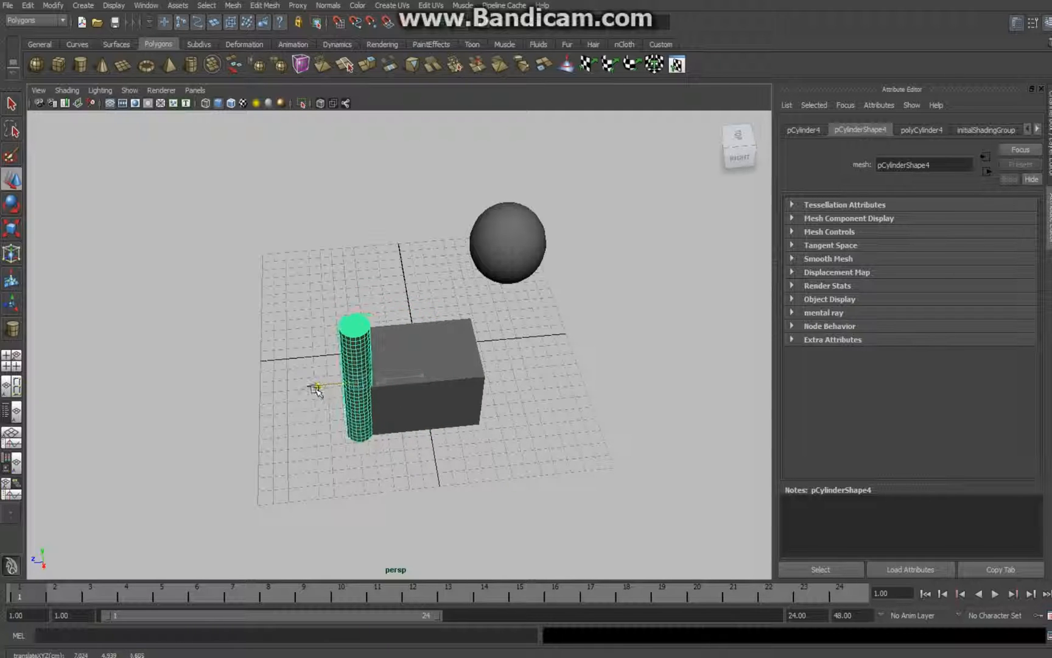
left_click_drag(320, 387, 307, 386)
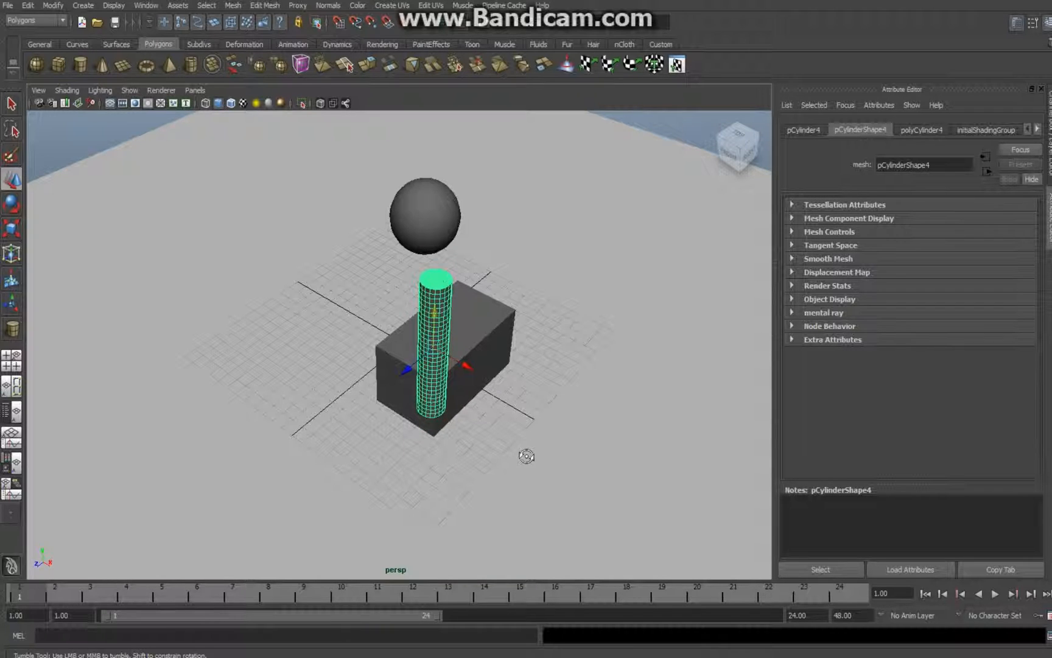
left_click_drag(528, 457, 462, 443)
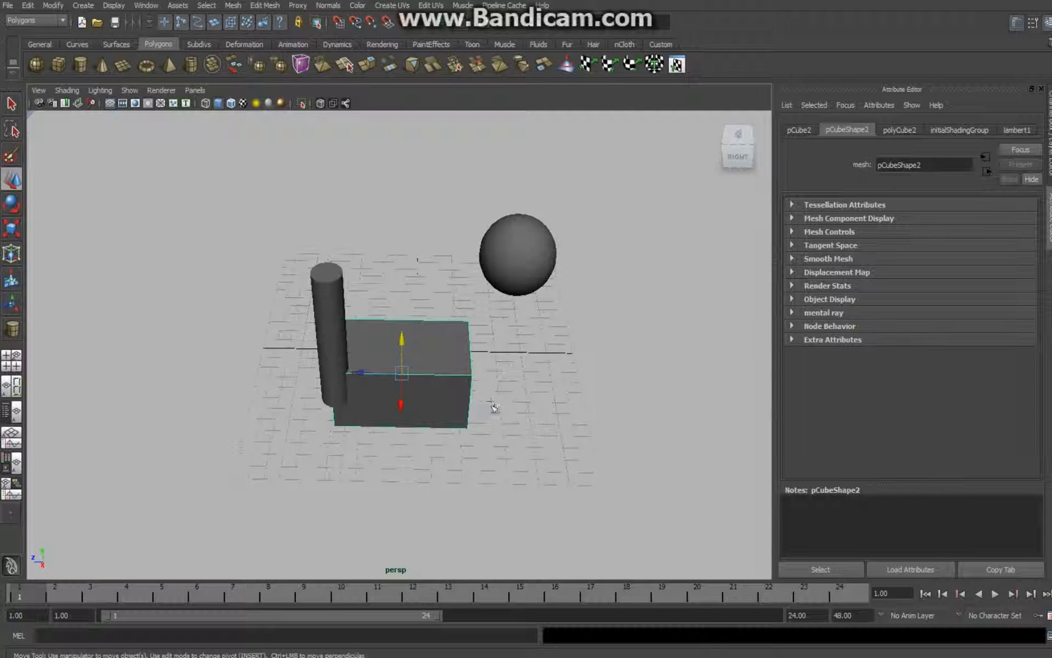
left_click(329, 329)
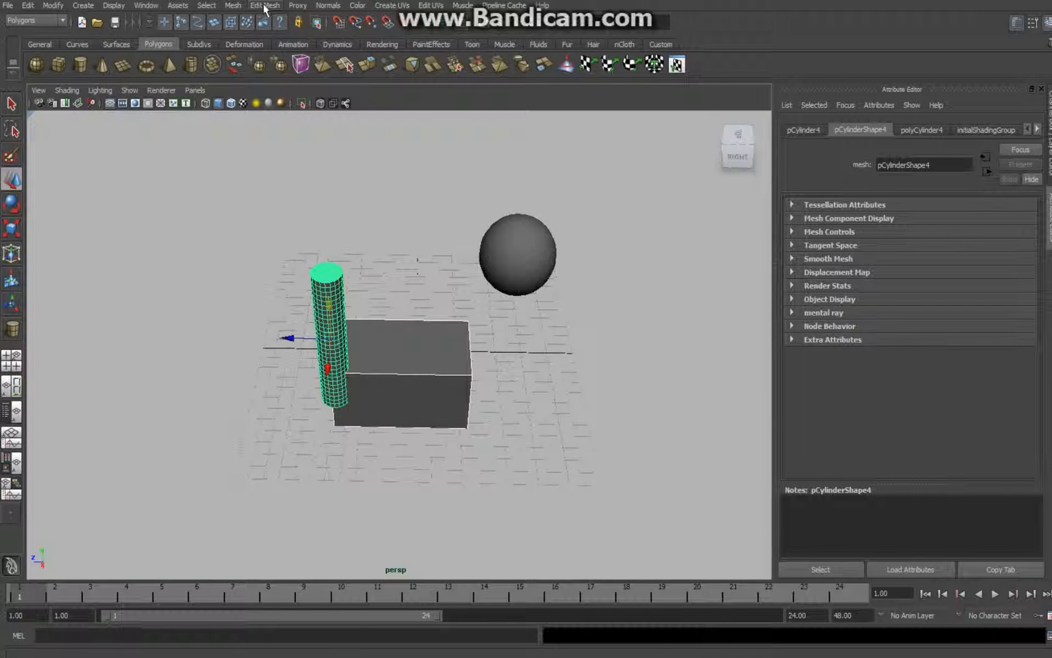
Subtract the cylinder from the box with Mesh > Booleans > Difference, carving a rounded corner notch.
left_click(232, 5)
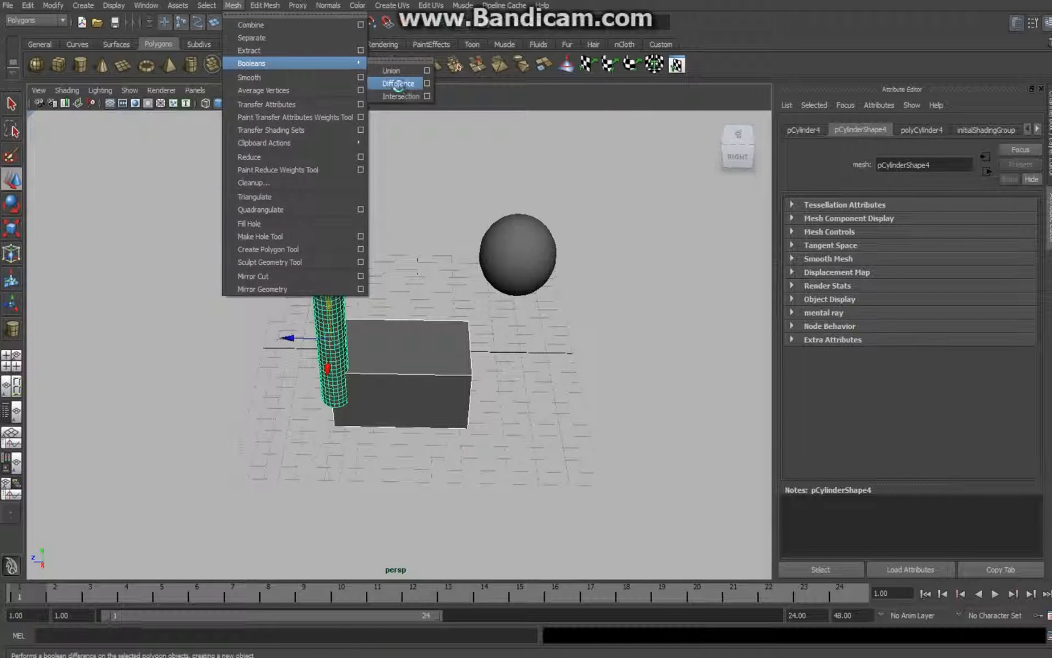
left_click(396, 83)
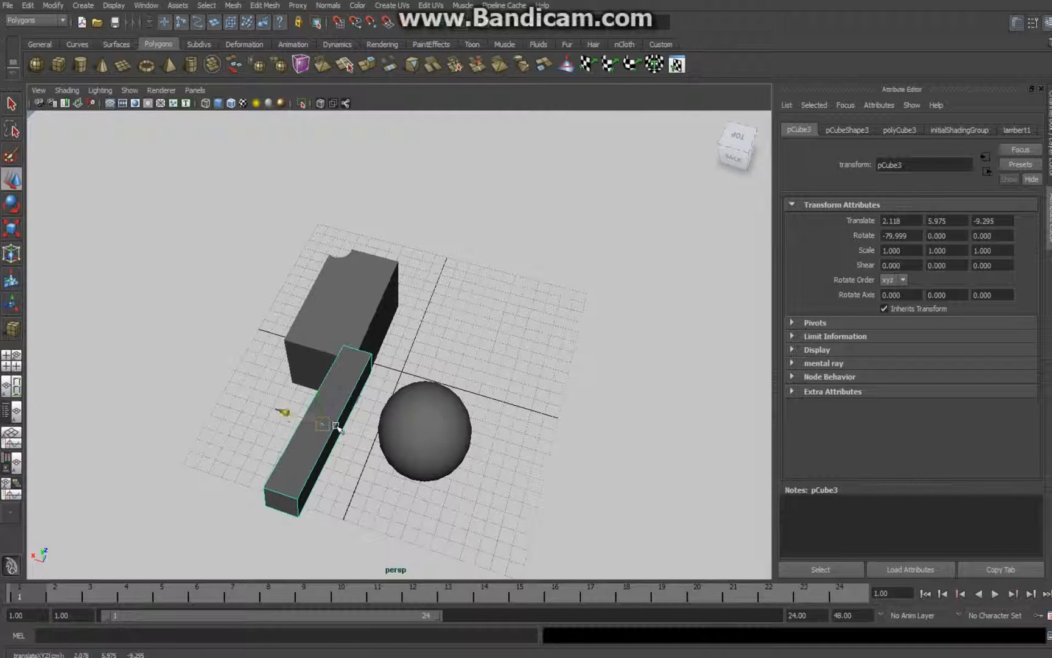
Move the long thin box pCube3 so it passes through the sphere.
left_click_drag(336, 426, 376, 439)
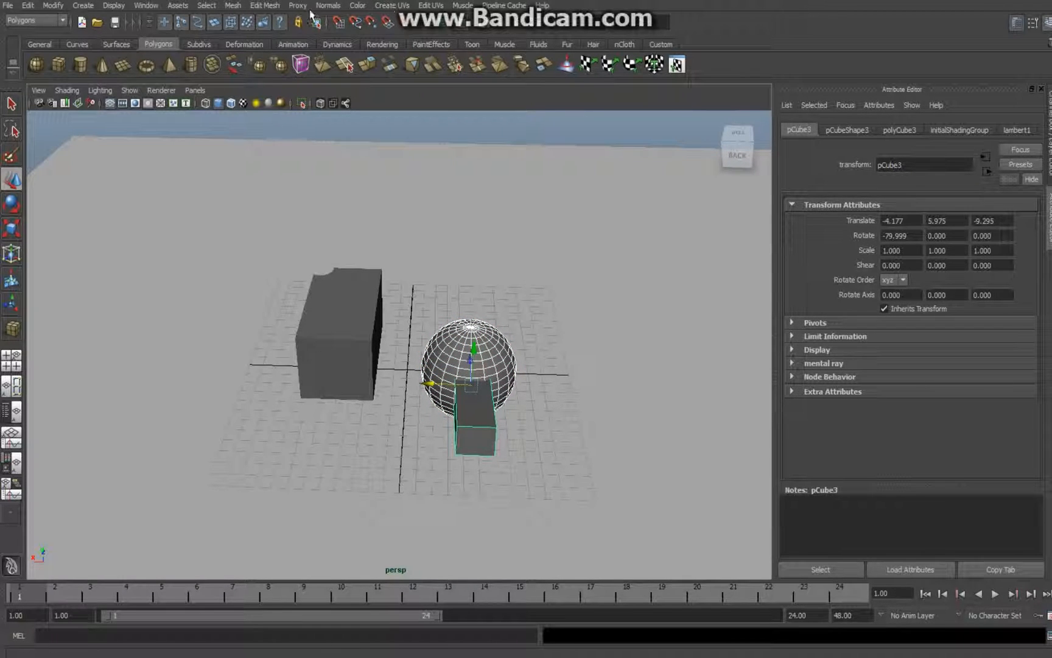
Subtract the thin box from the sphere with Boolean Difference, leaving a square hole through it.
left_click(233, 4)
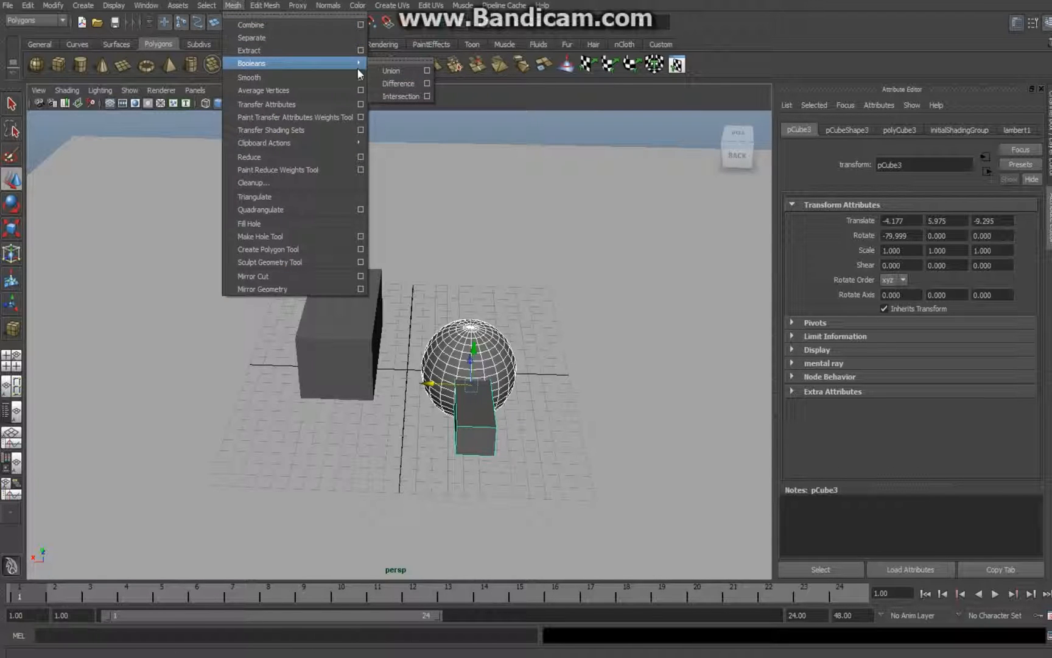
left_click(391, 71)
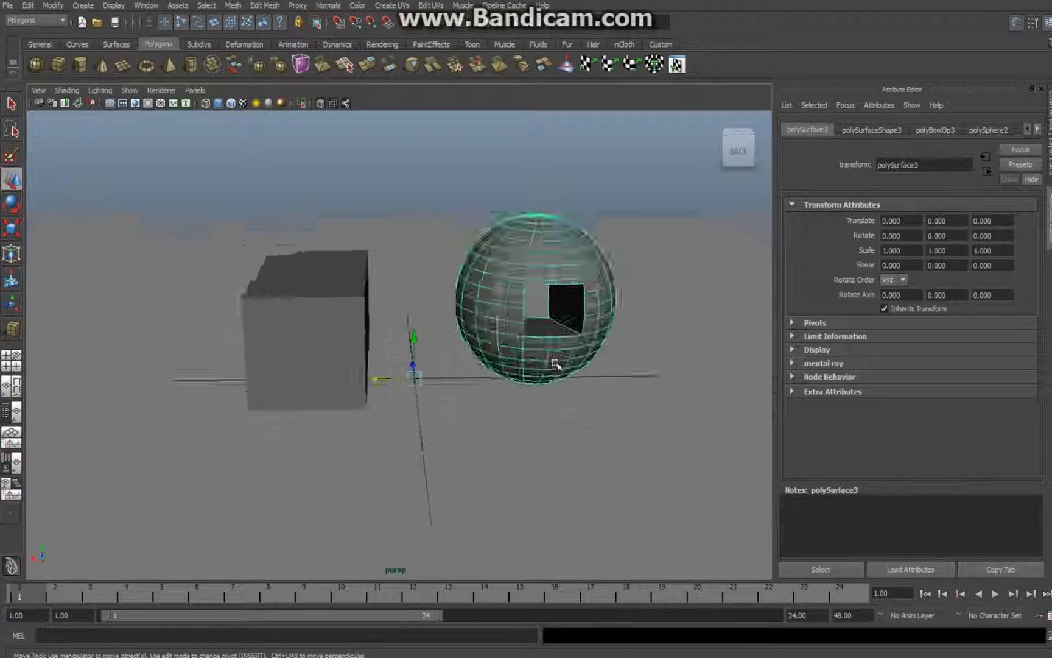
left_click_drag(557, 363, 650, 403)
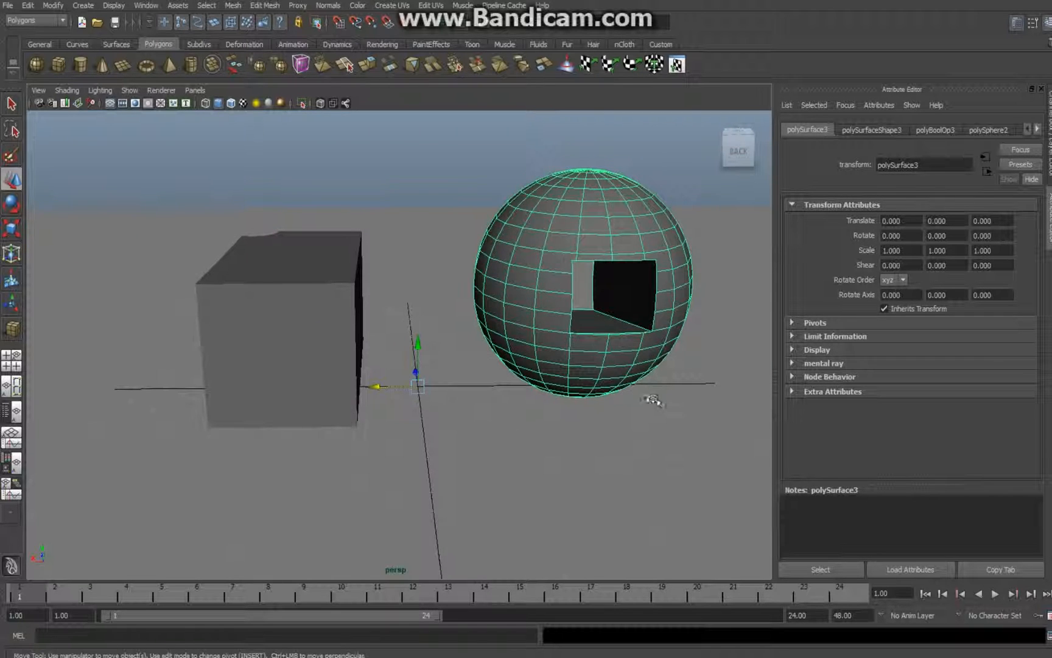